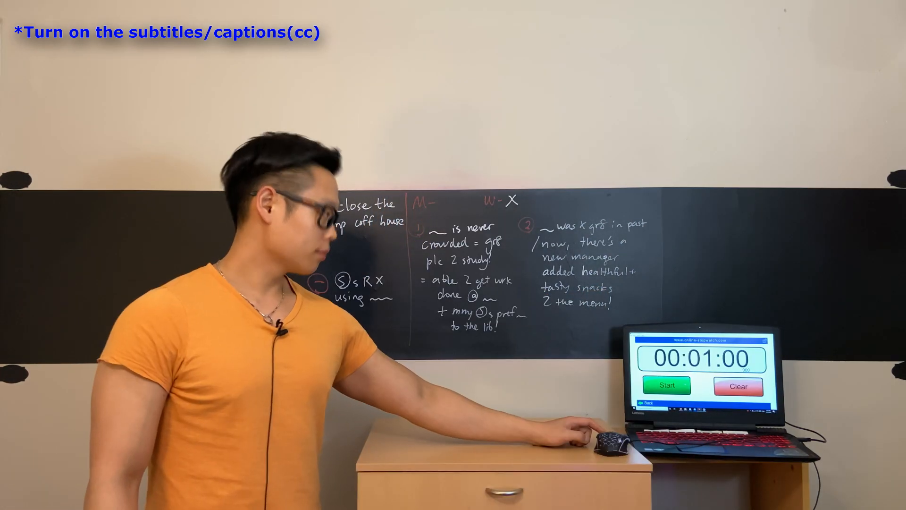
click(667, 385)
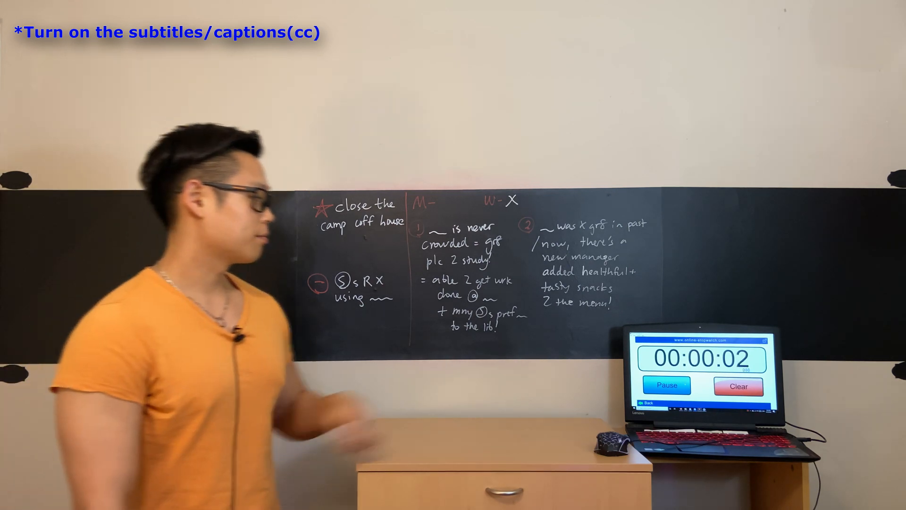
click(667, 385)
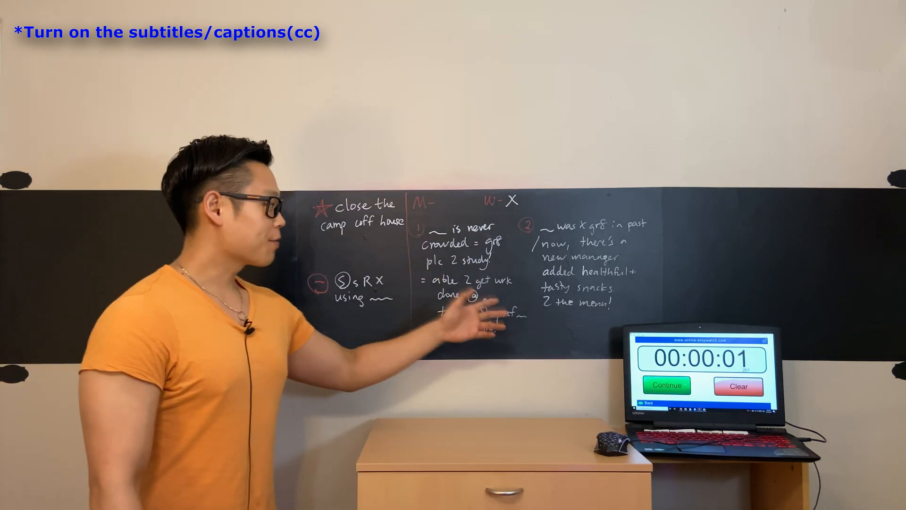